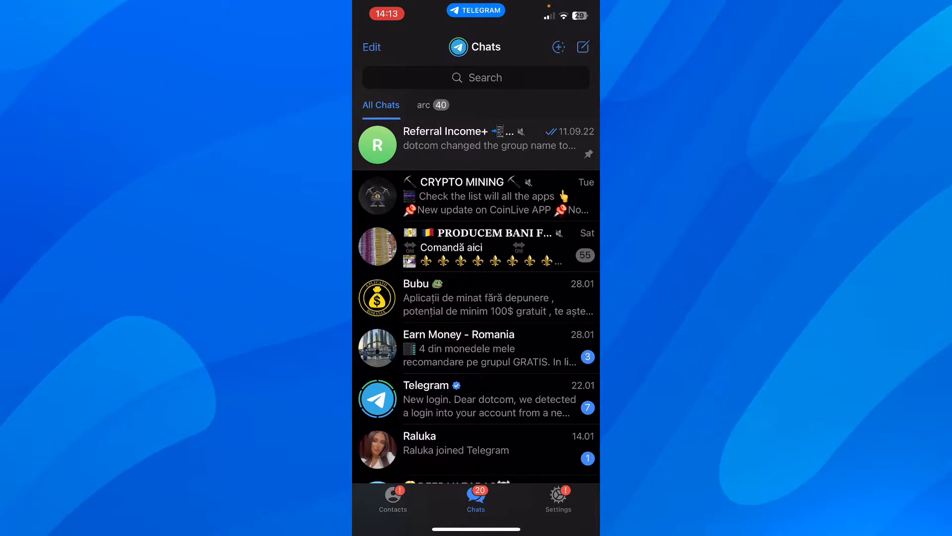
# Switch from the chat list to Telegram's Settings page.
pyautogui.click(557, 498)
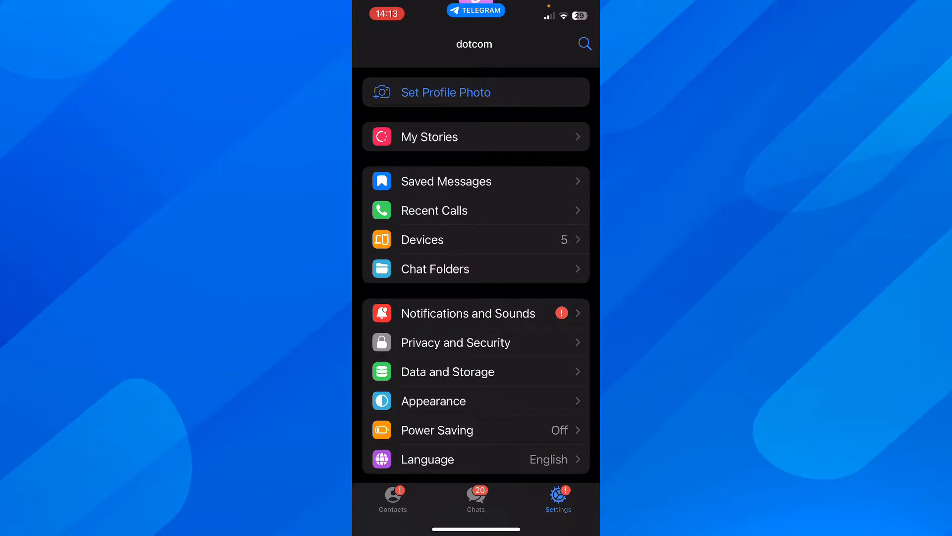
# Go through Privacy and Security to the Last Seen & Online page, visibility showing Nobody.
pyautogui.click(455, 342)
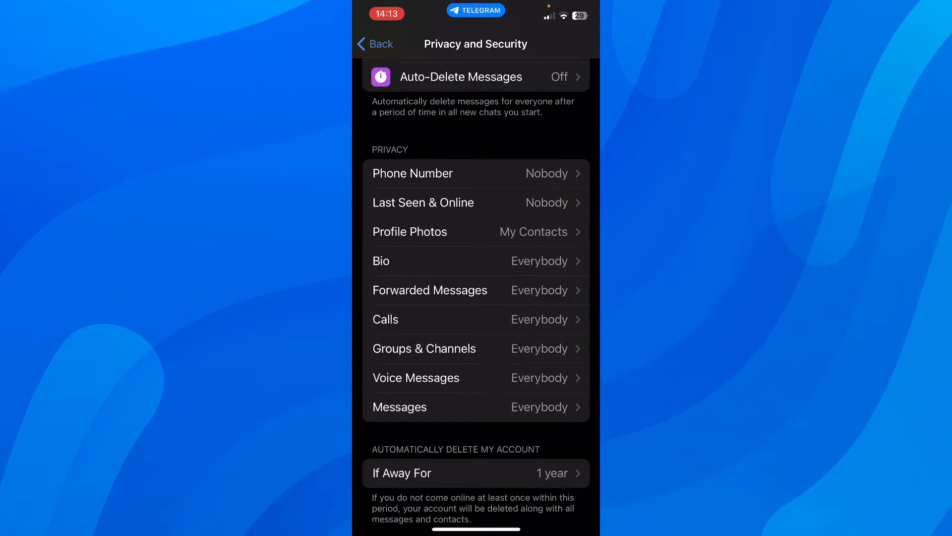
pyautogui.click(424, 202)
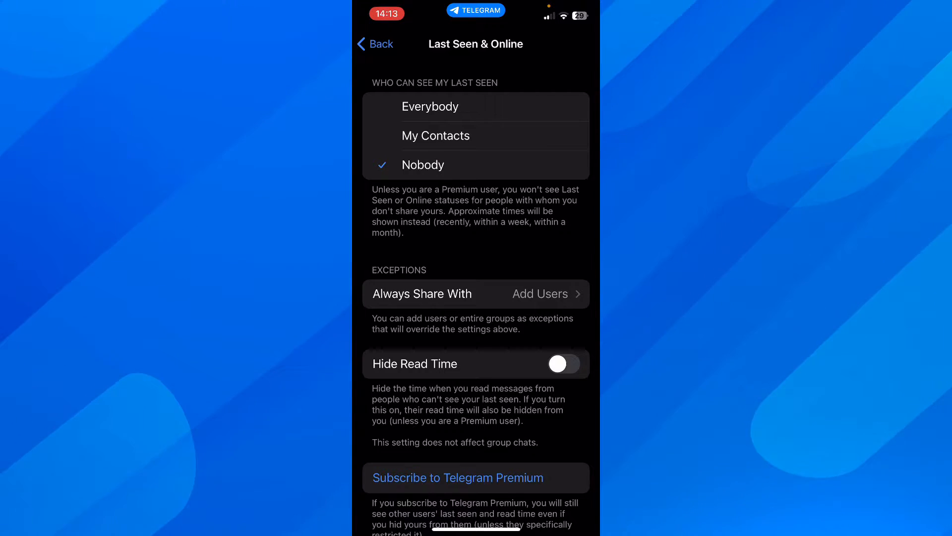